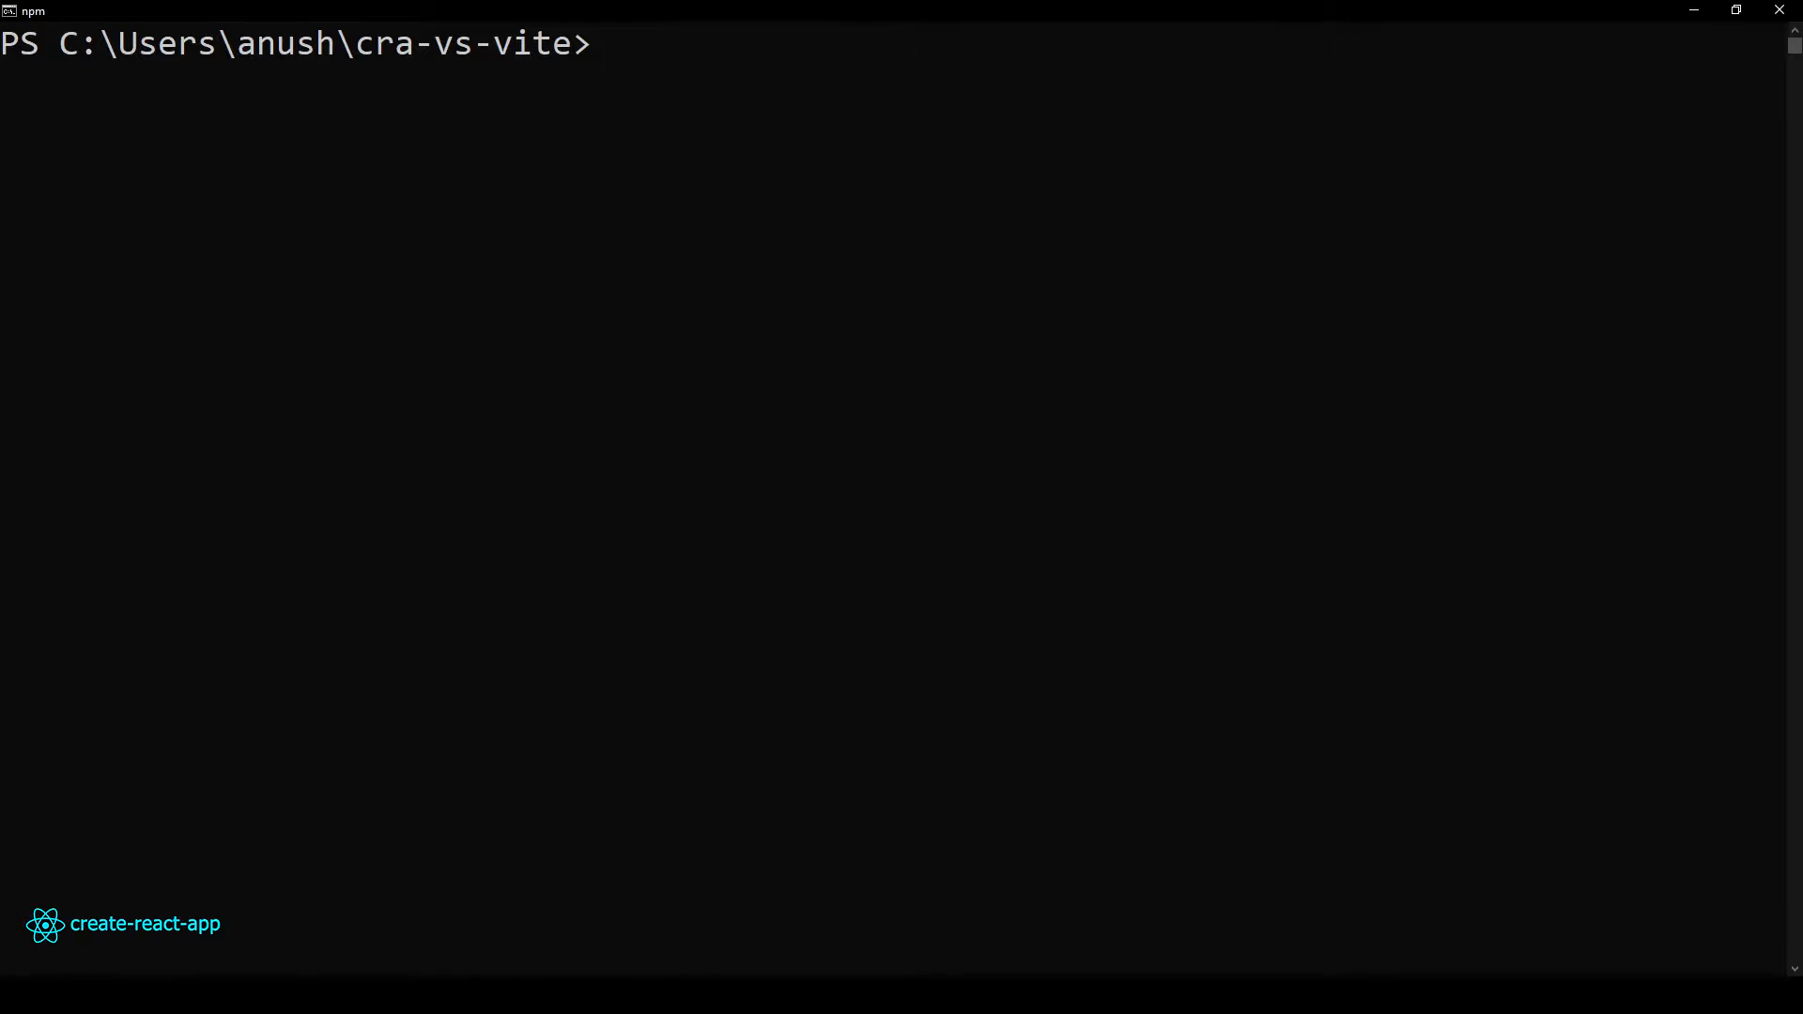
Step: Run npx create-react-app cra-demo to scaffold the cra-demo project
text(npx create-react-app cra-demo)
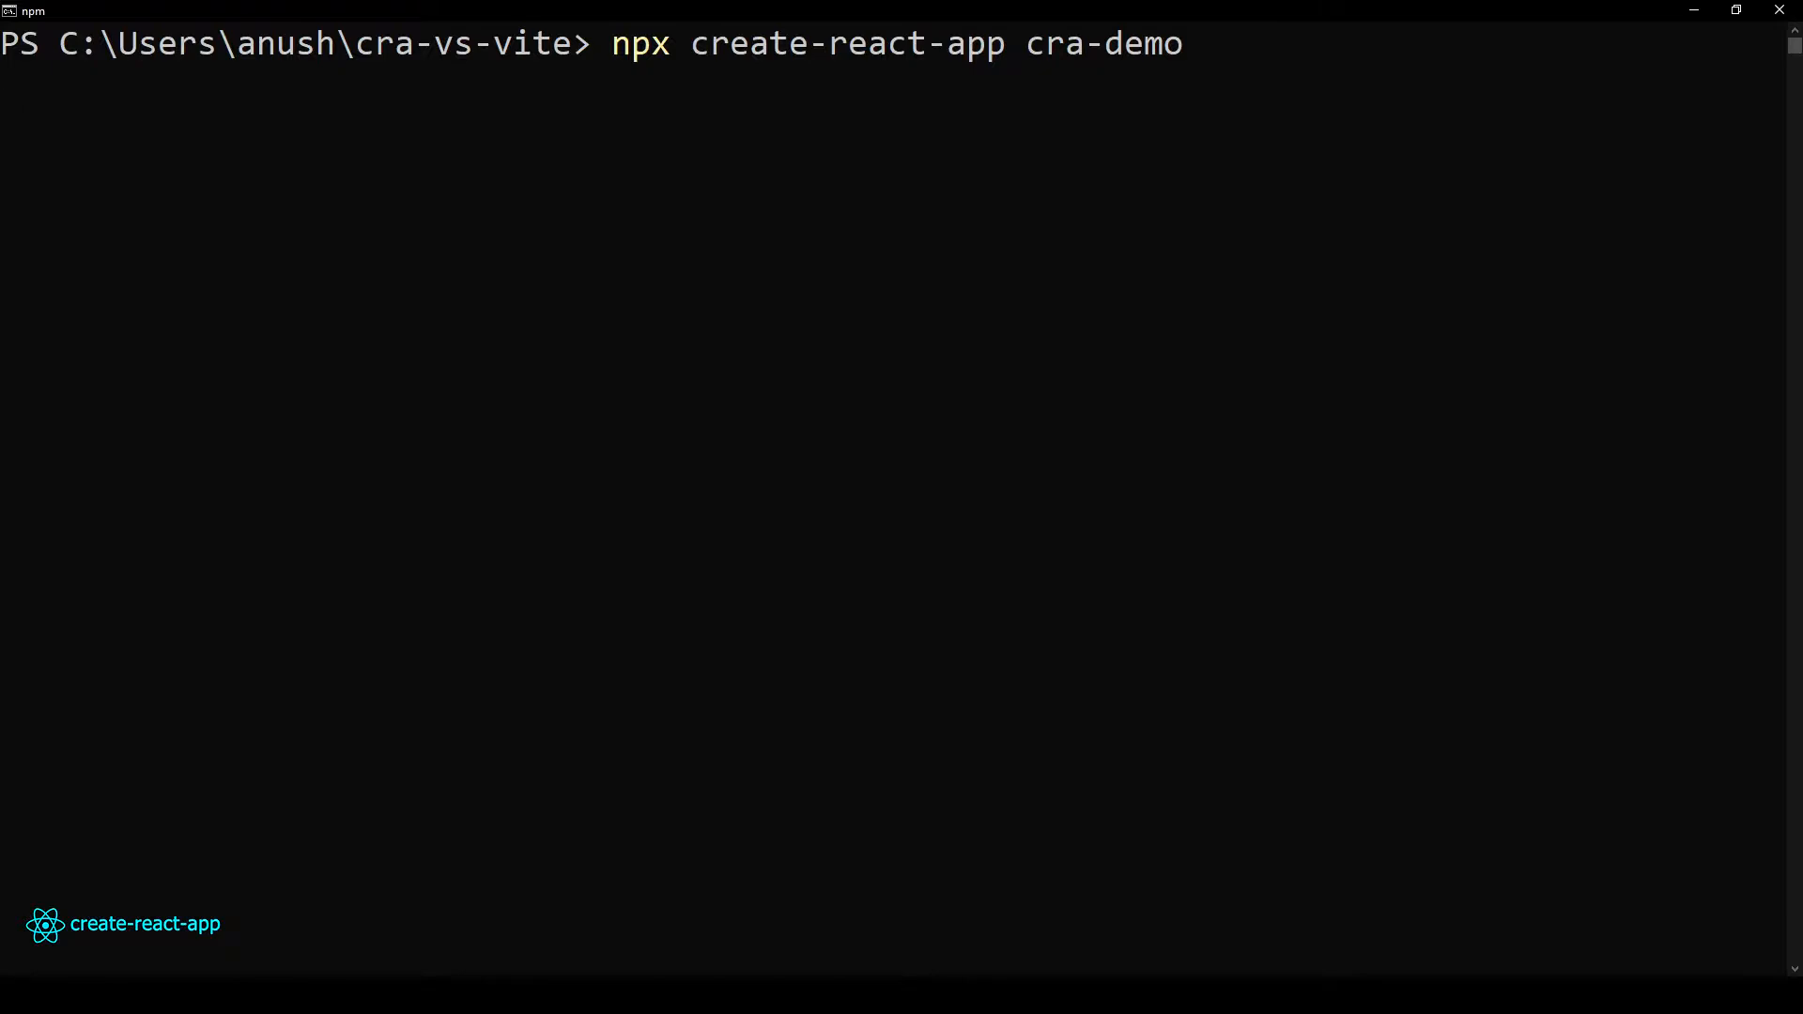
key(Return)
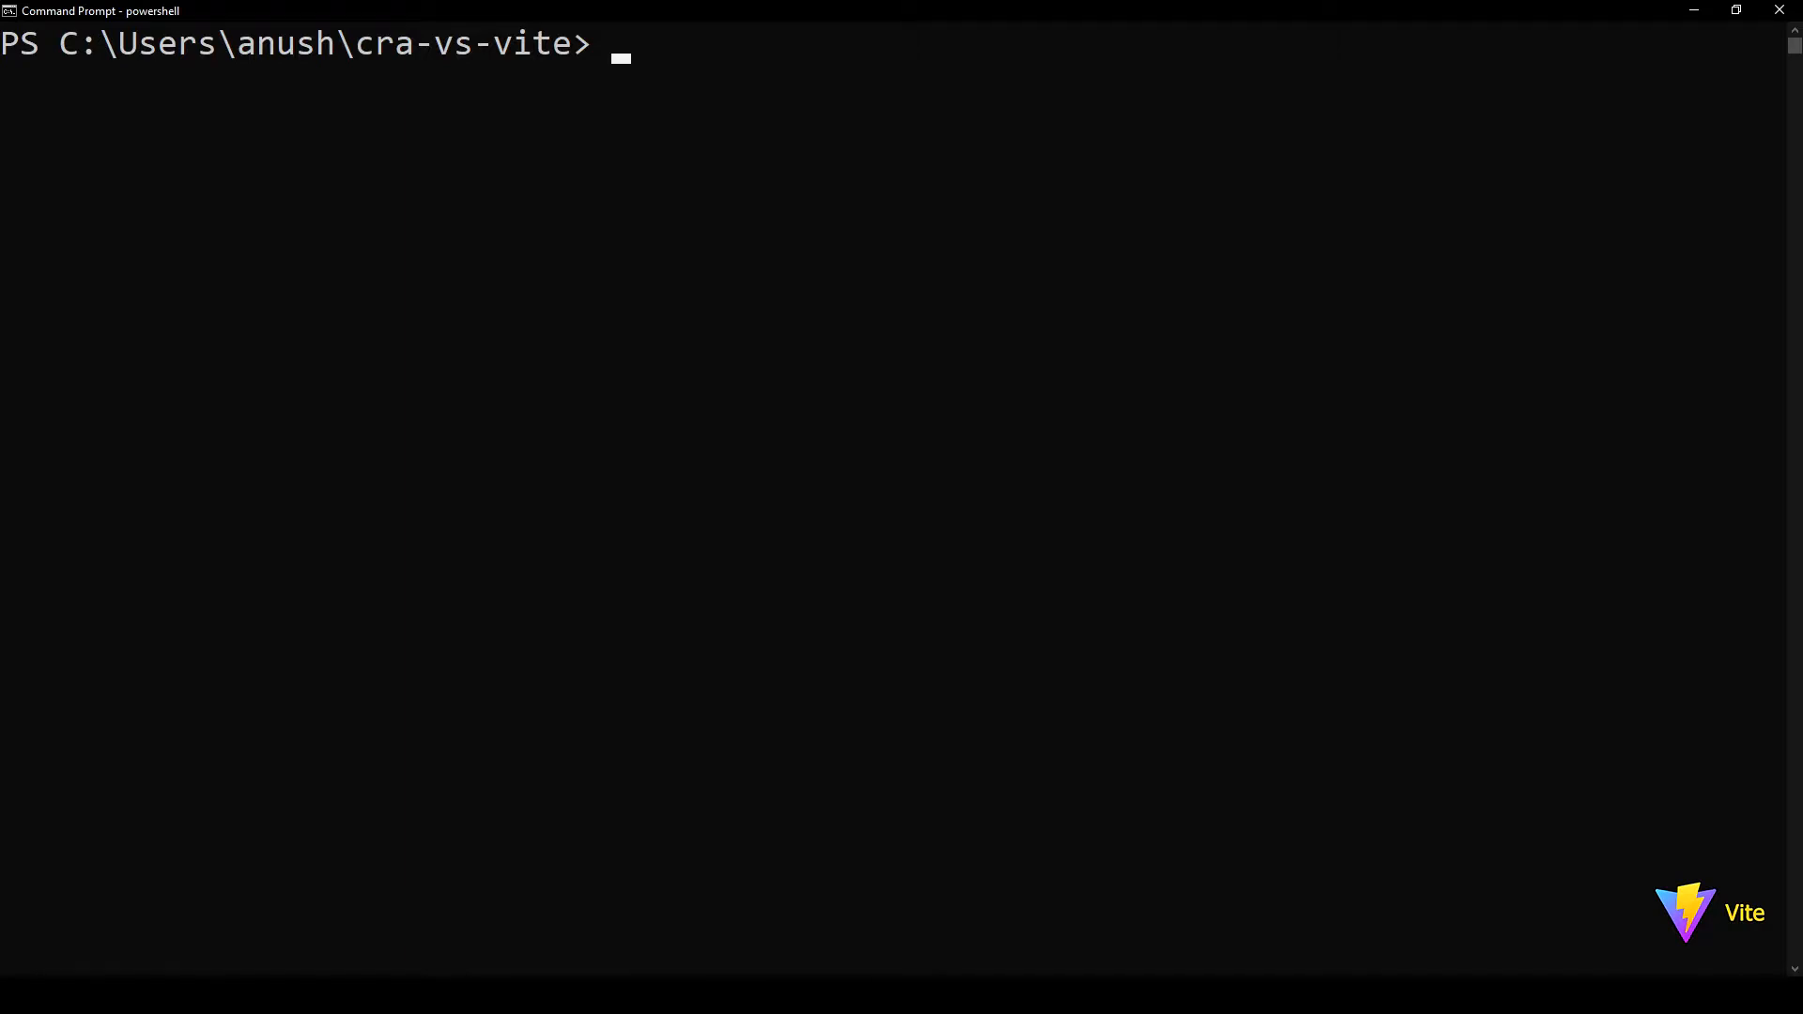
Step: Enter npm init vite@latest vite-react-demo --template react at the second session's prompt
text(npm init vite@latest vite-react-demo --template react)
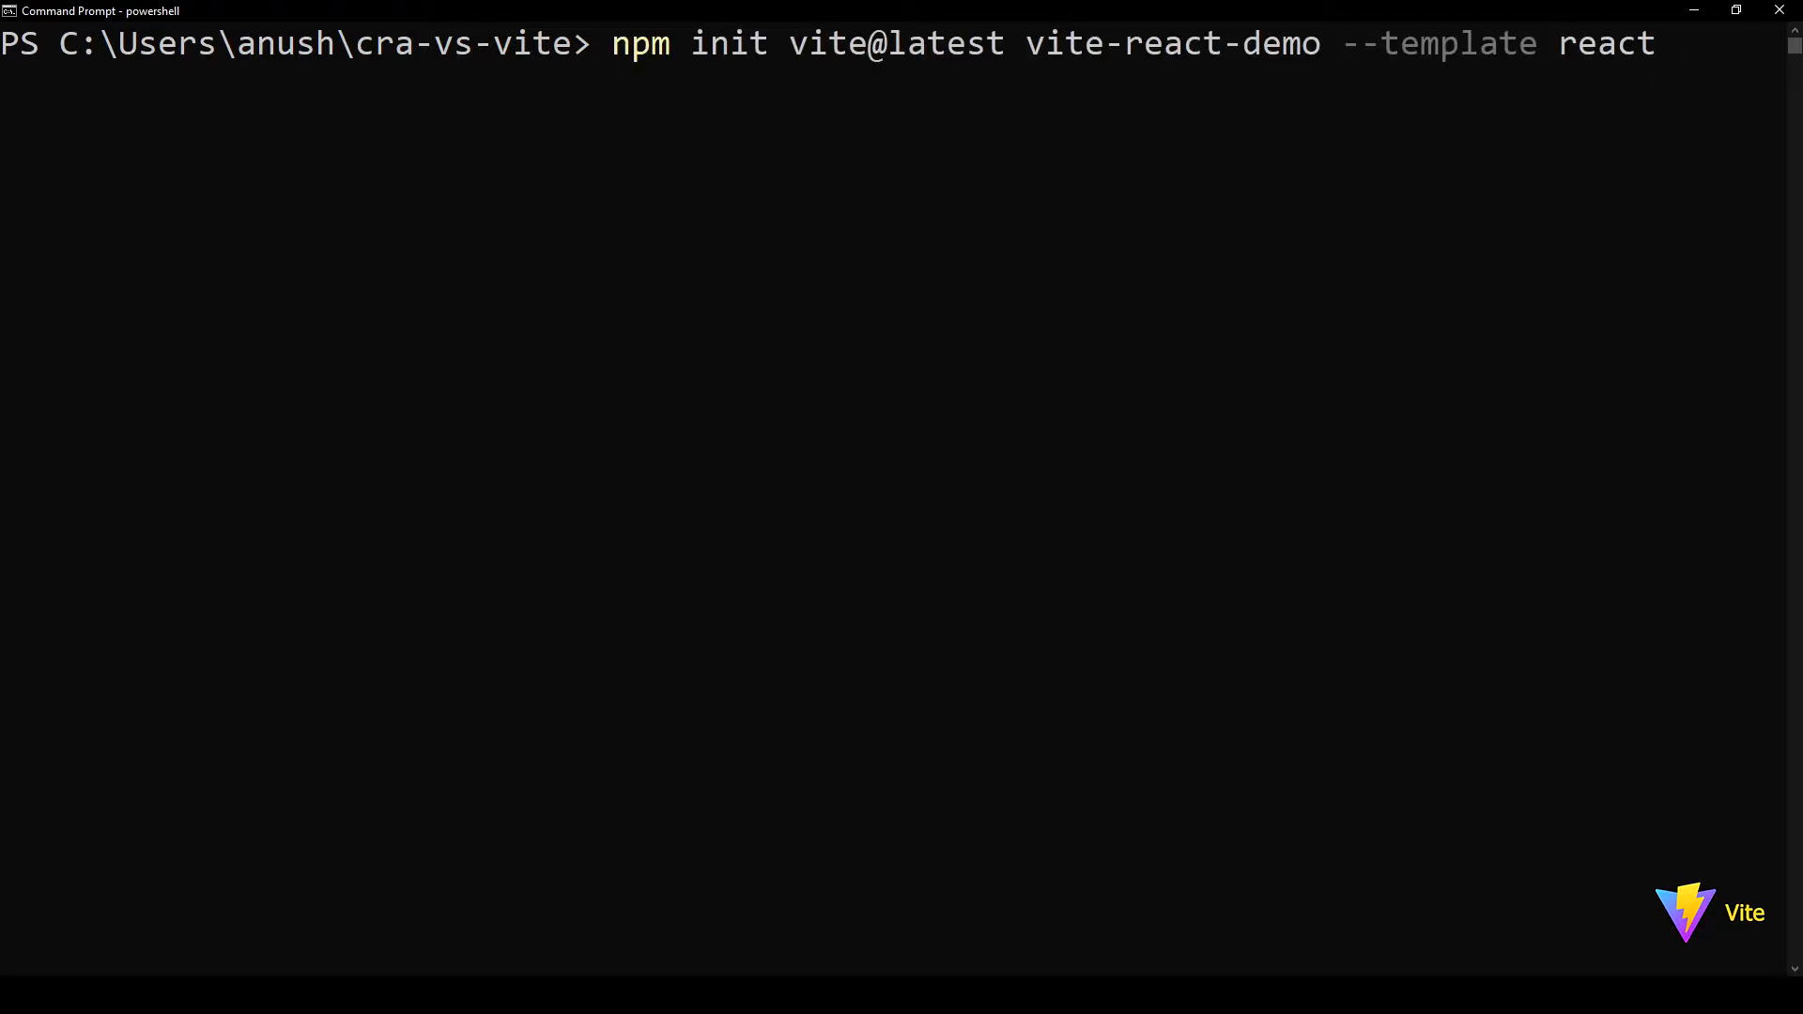